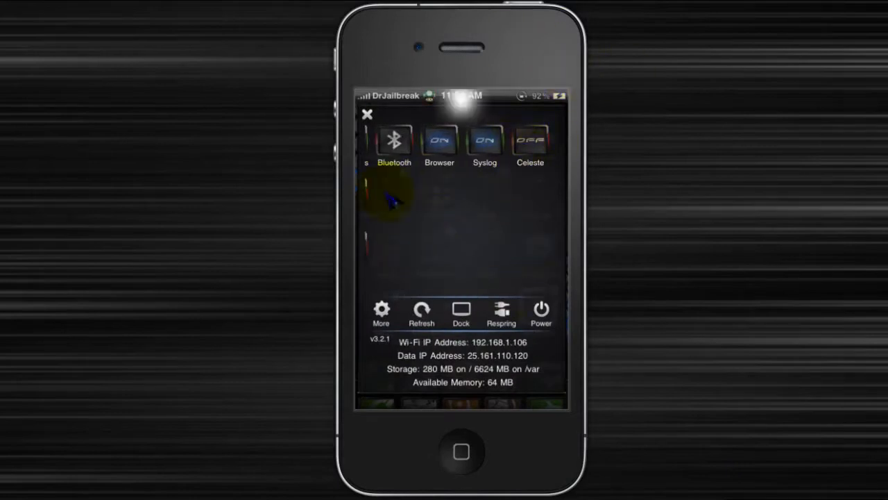
Step: Dismiss the SBSettings quick-settings panel so Cydia can be launched
click(366, 114)
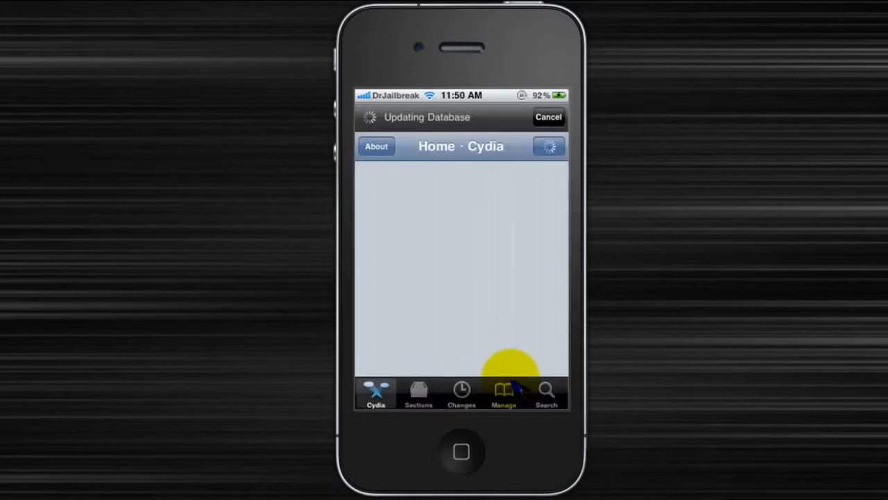
Step: Search Cydia for the iQuickCall package and reach its install confirmation
click(547, 391)
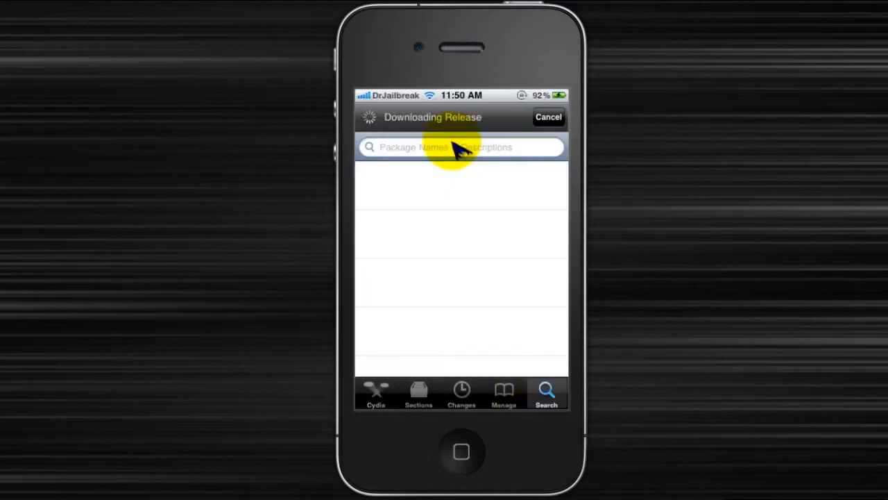
click(461, 148)
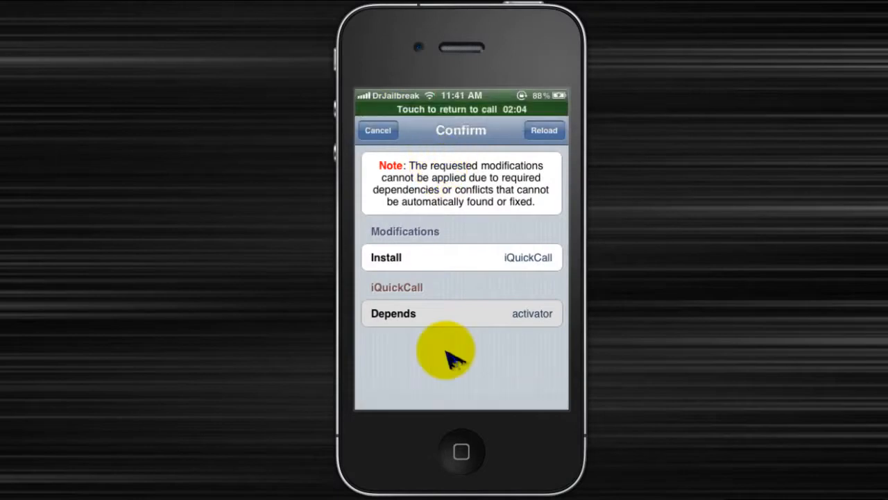
mouse_move(458, 319)
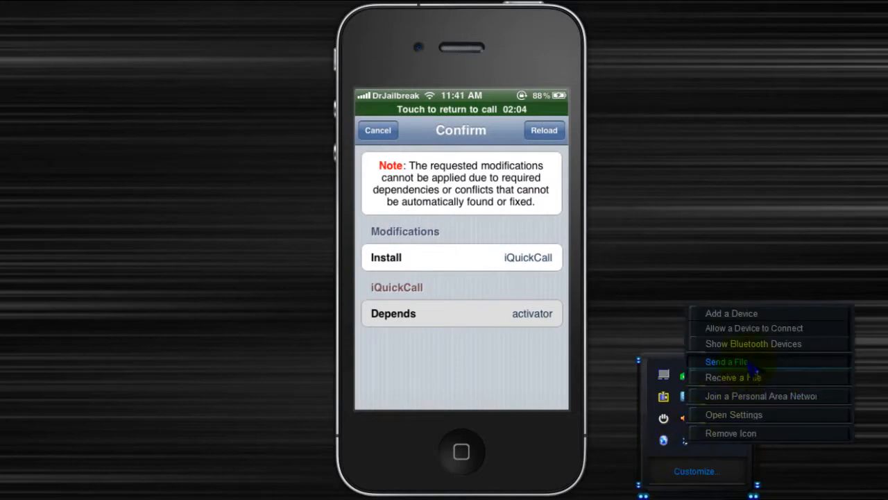
Step: Set the computer's Bluetooth to Receive a File from the tray menu
click(726, 361)
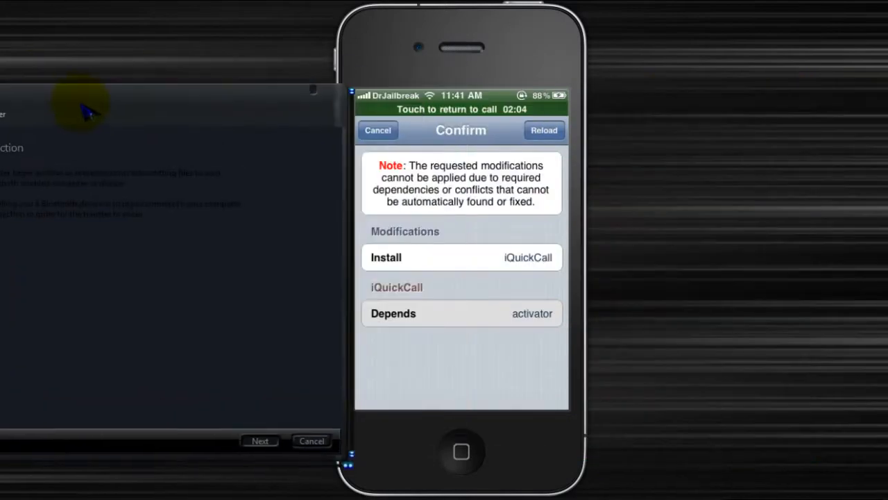
mouse_move(541, 305)
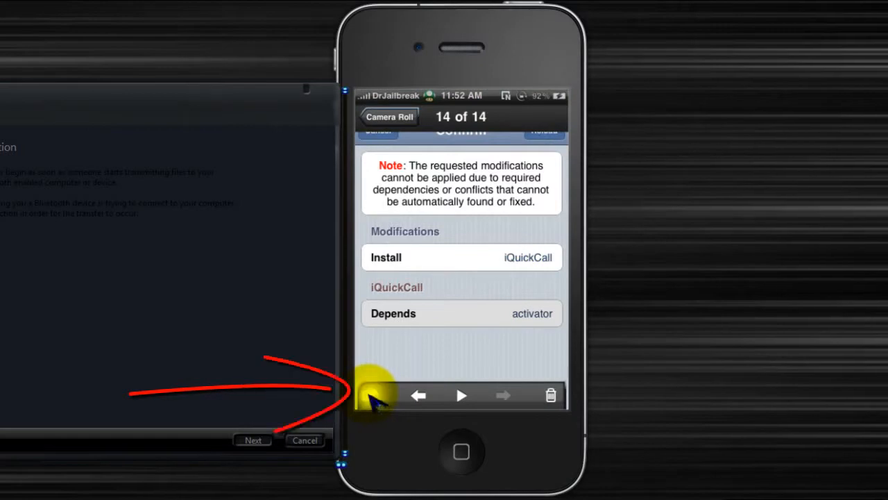
Step: Send Camera Roll photo 14 of 14 via Bluetooth to the Unknown computer device
click(377, 394)
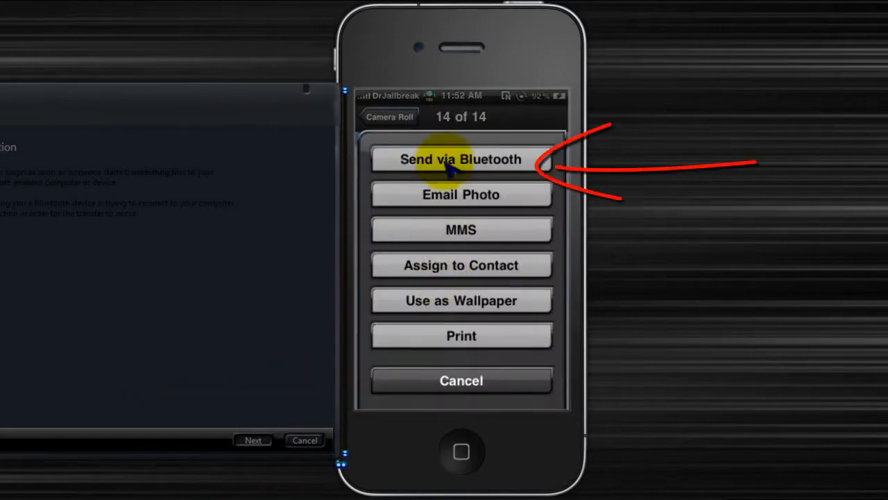
click(461, 160)
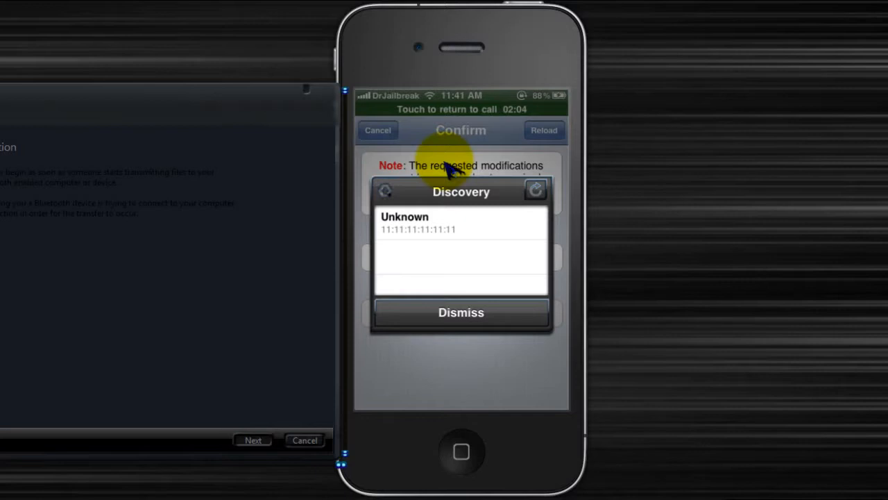
click(461, 222)
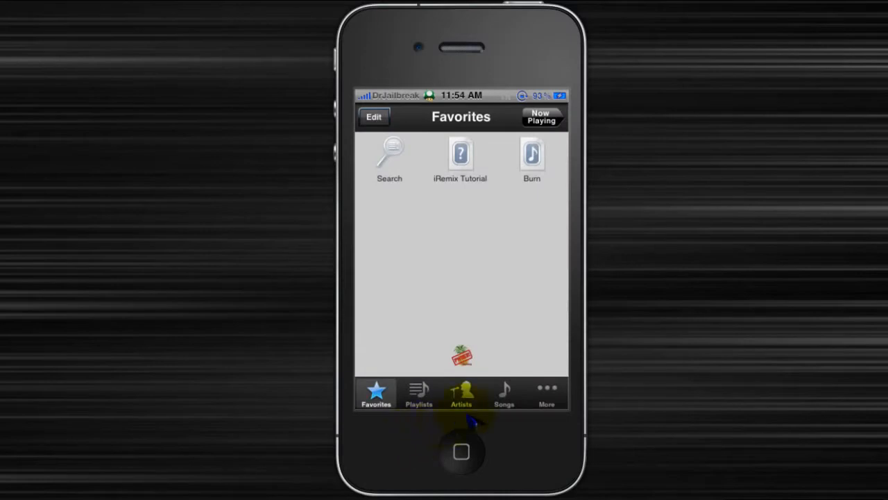
Step: Send the song Adagio For TRON from the Songs list via Bluetooth to the Unknown device
click(503, 392)
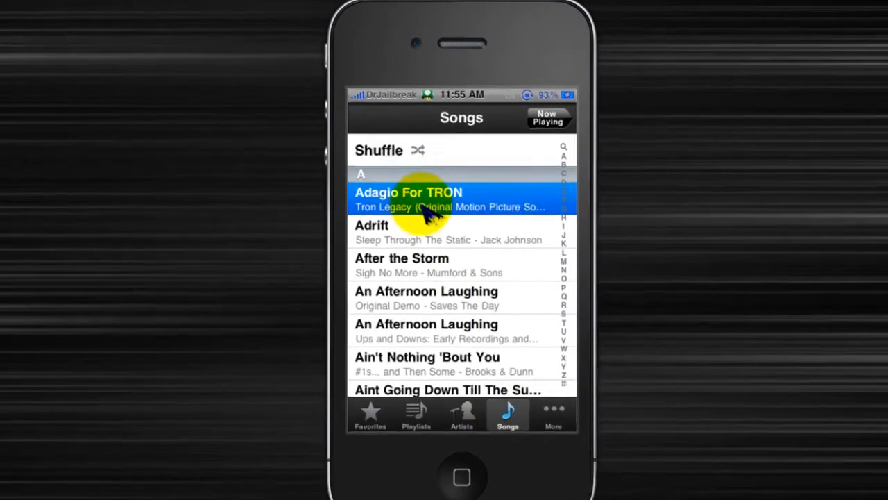
click(408, 200)
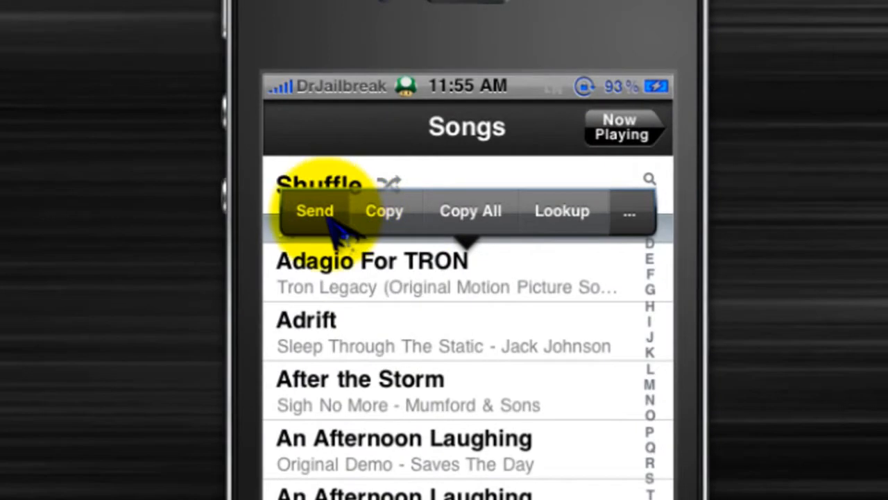
click(313, 211)
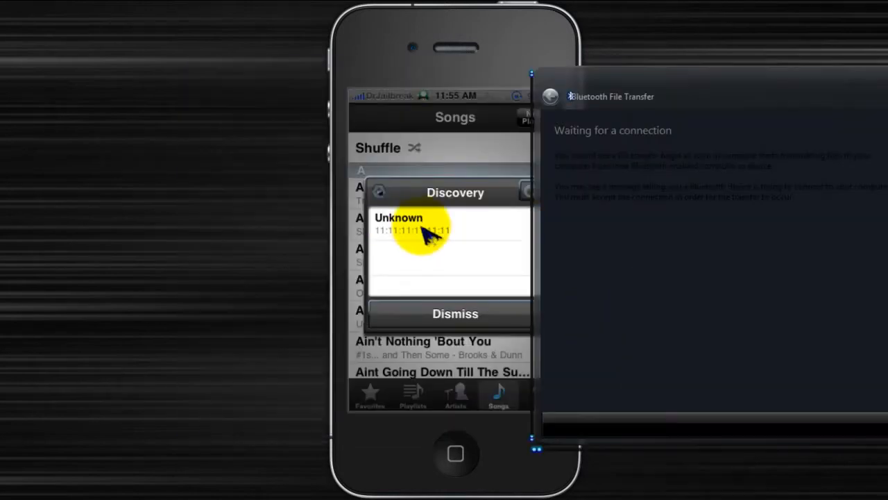
click(416, 229)
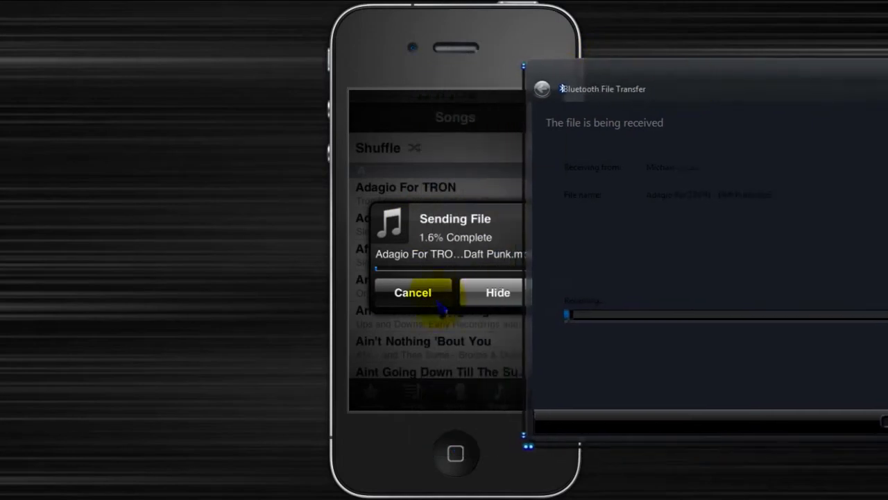
Step: Hide the sending progress notice and return to the home screen
click(497, 291)
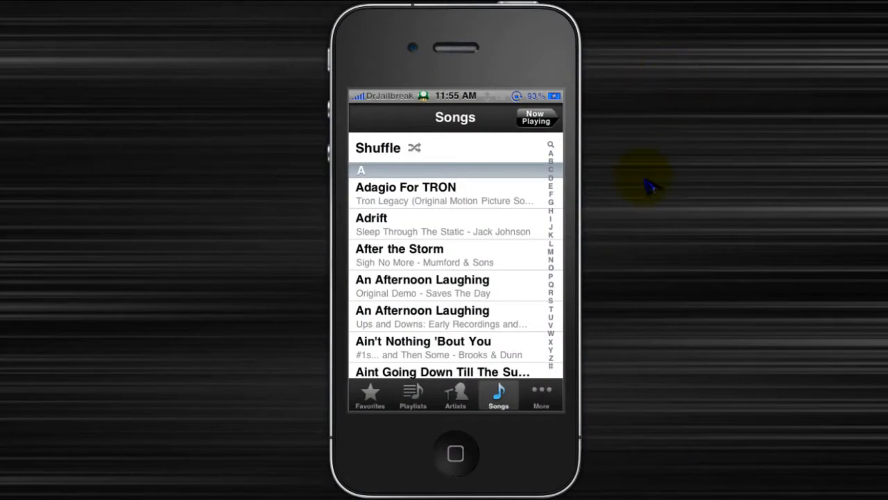
click(455, 452)
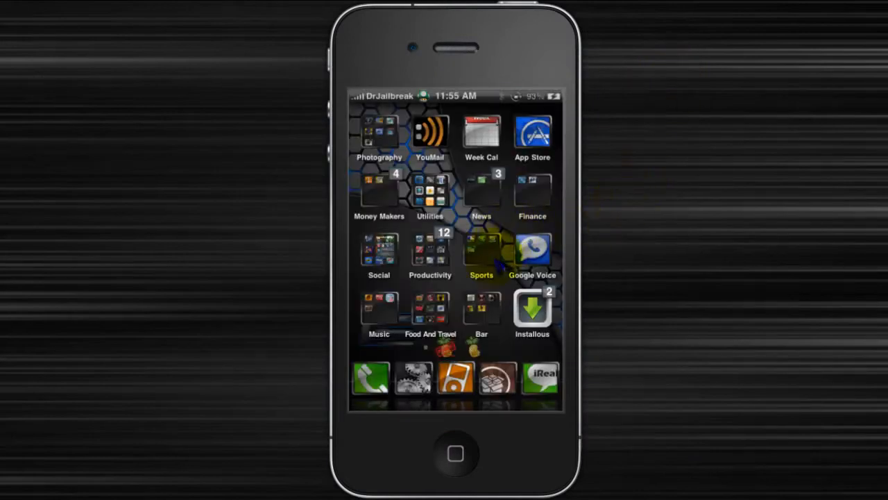
Step: Share a contact's card from Contacts in the Social folder, then go to Settings
click(379, 250)
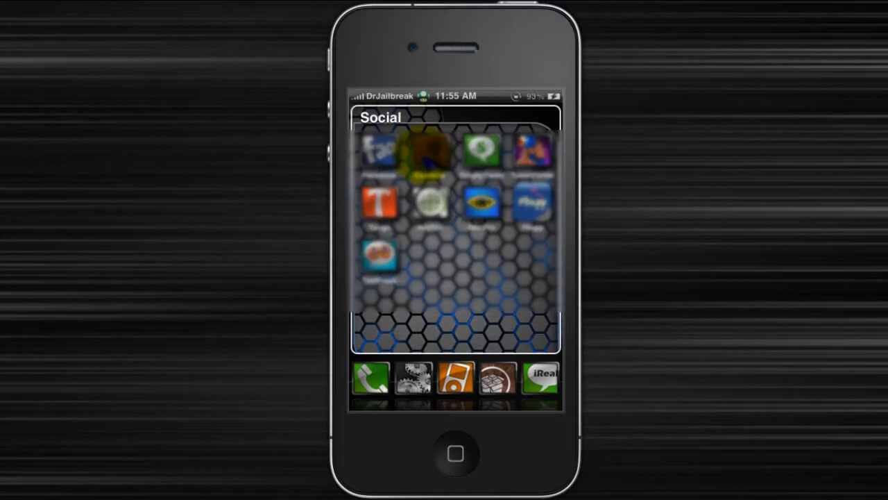
click(508, 331)
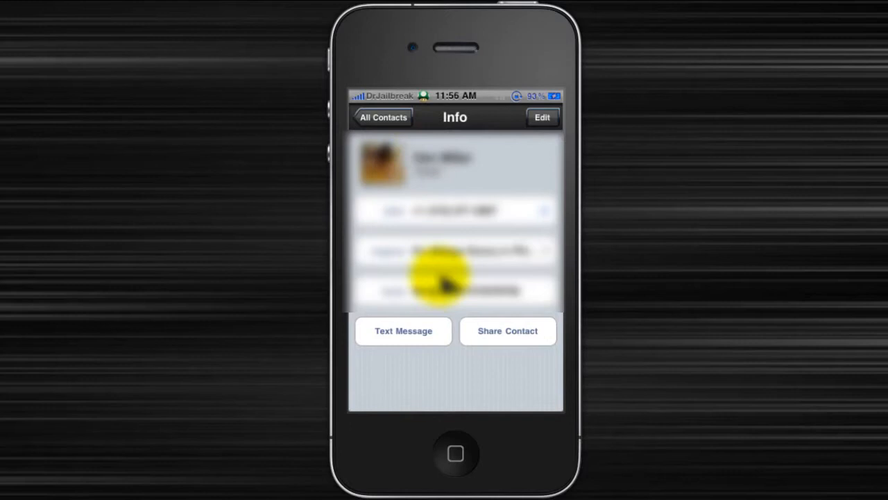
mouse_move(517, 344)
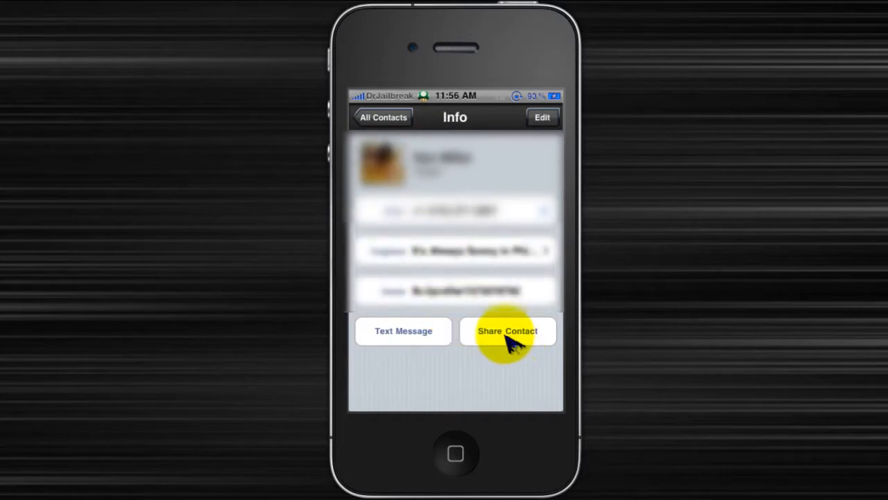
click(508, 330)
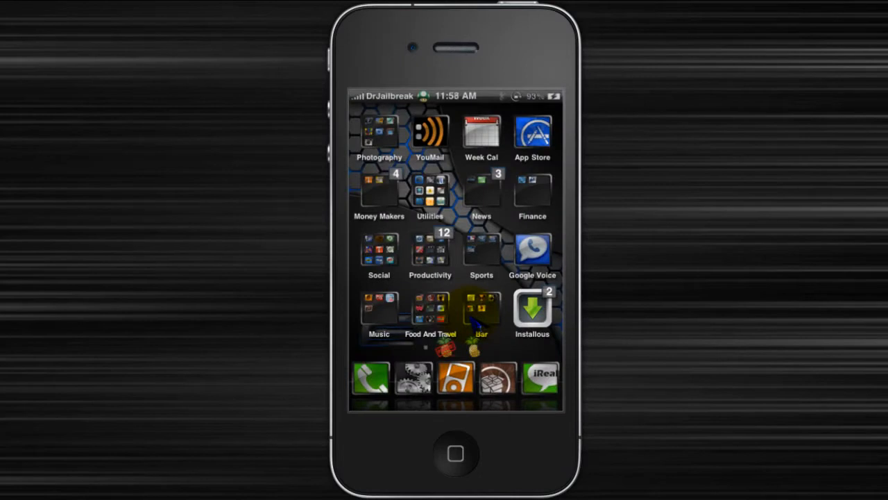
click(480, 308)
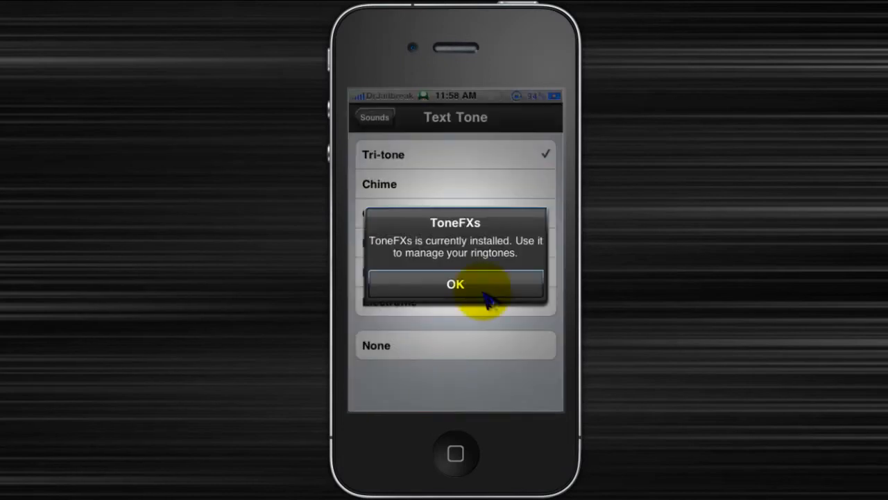
Step: Dismiss the ToneFXs notice and bring up send/copy options for the Tri-tone text sound
click(455, 285)
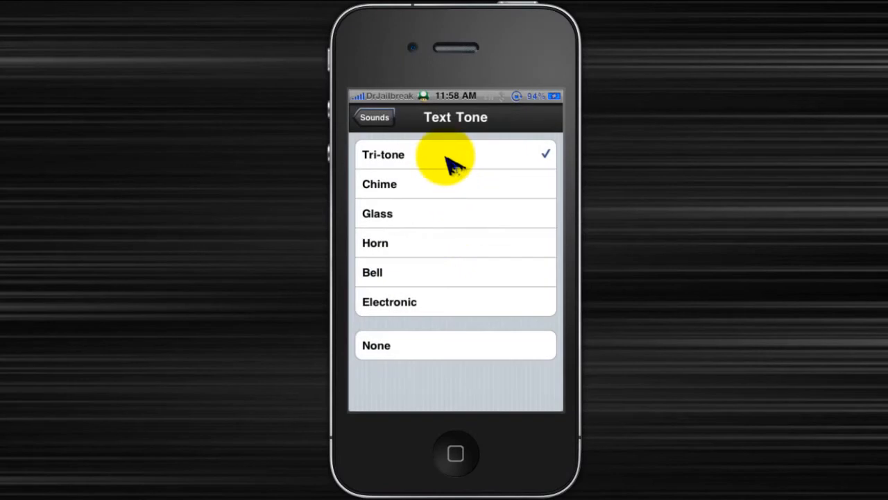
click(455, 154)
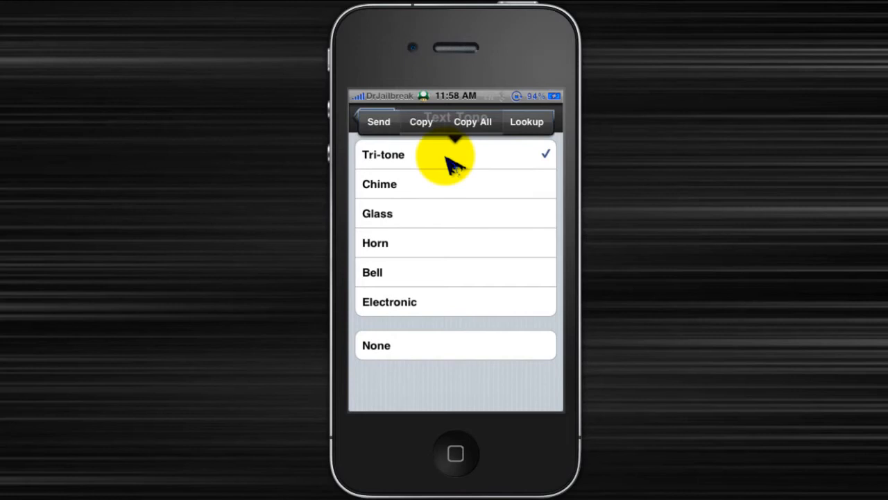
mouse_move(510, 72)
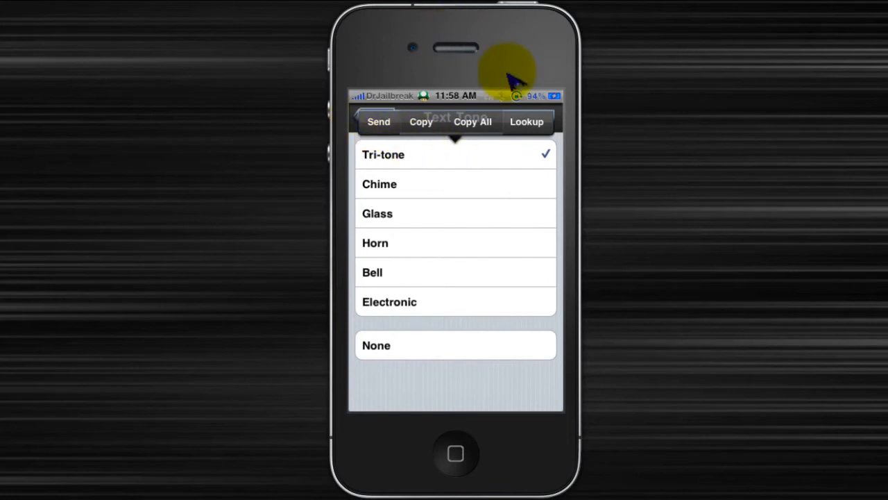